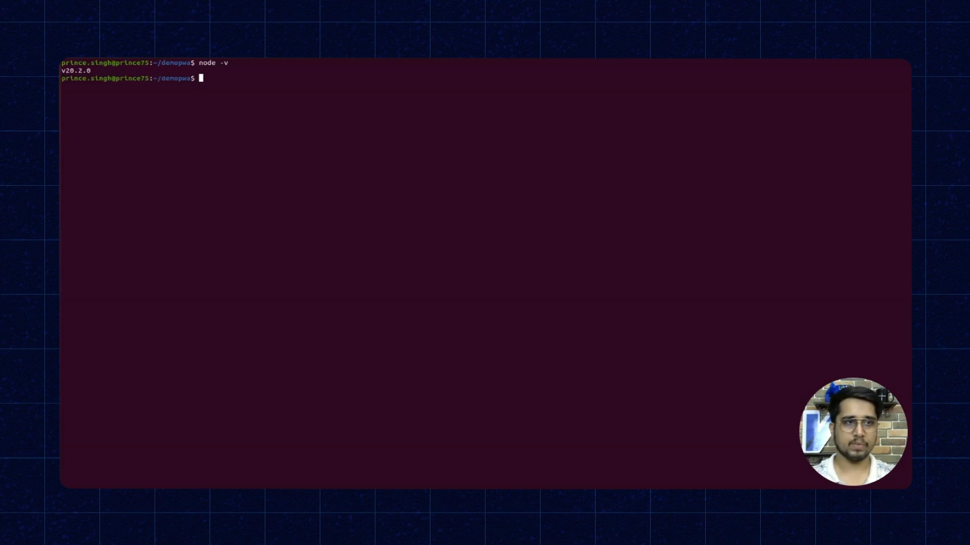
pyautogui.moveTo(298, 241)
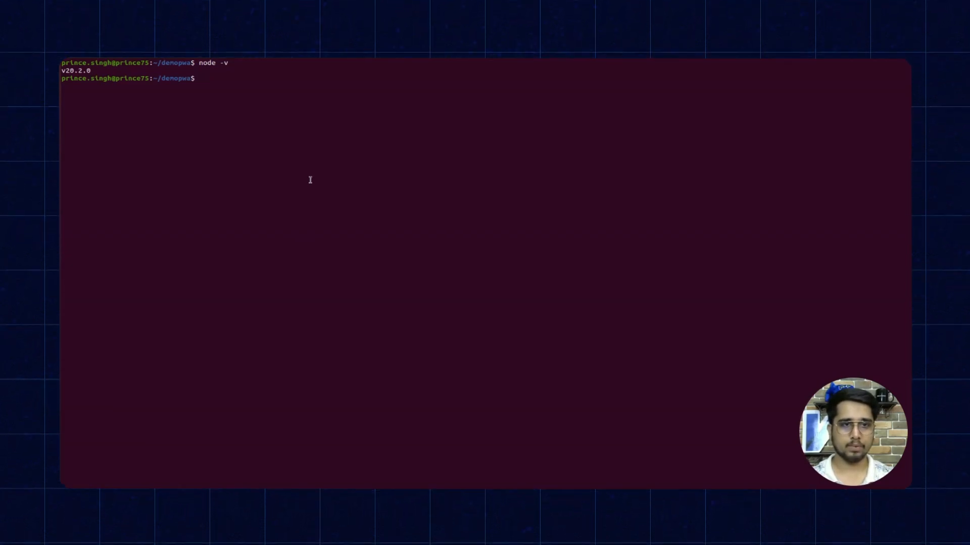
pyautogui.write('npx @salesforce/pwa-kit-create-app')
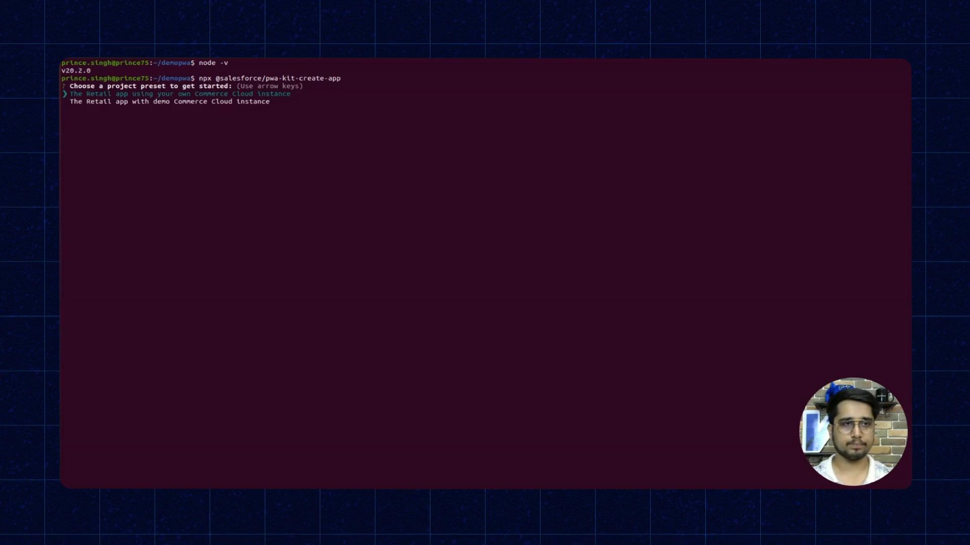
pyautogui.press('Down')
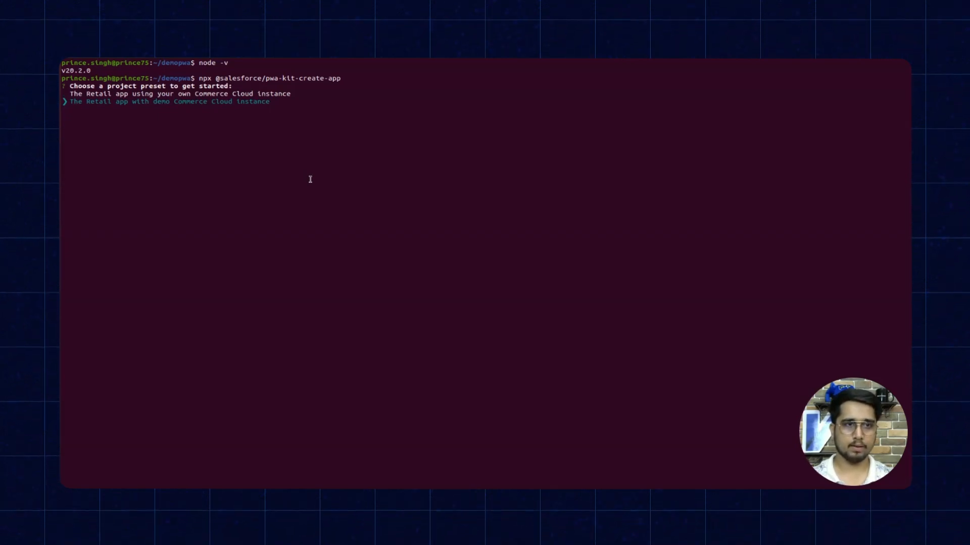
pyautogui.press('Enter')
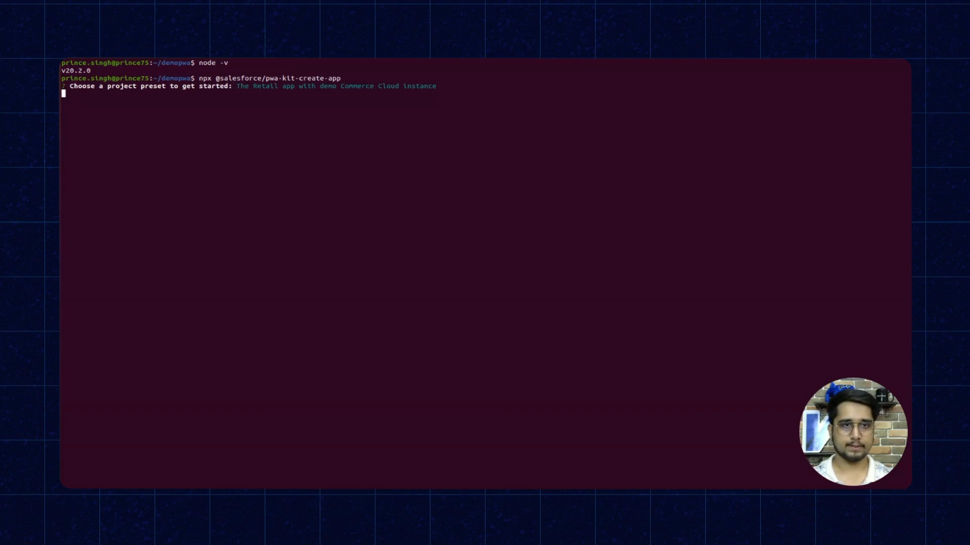
pyautogui.moveTo(345, 186)
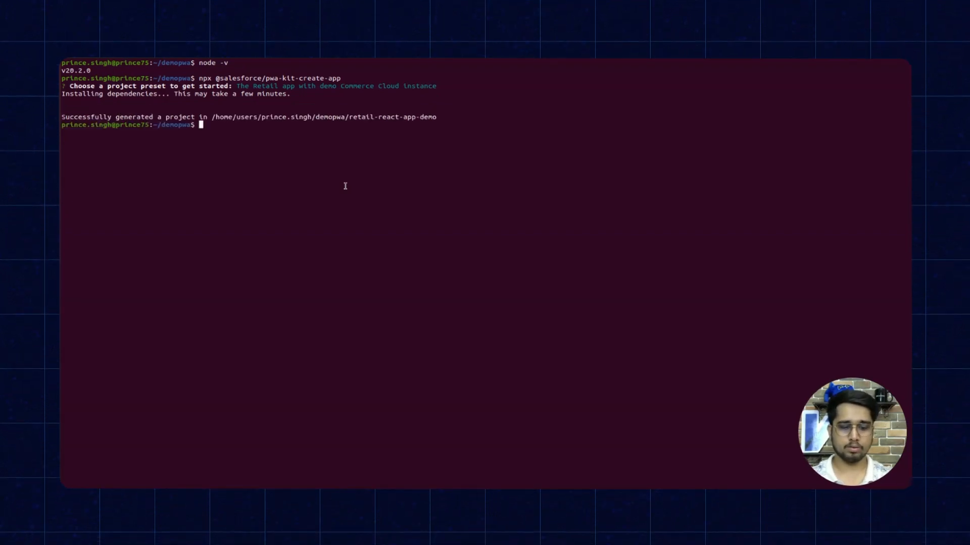
# Step: List the demopwa folder to confirm retail-react-app-demo was generated
pyautogui.write('ls')
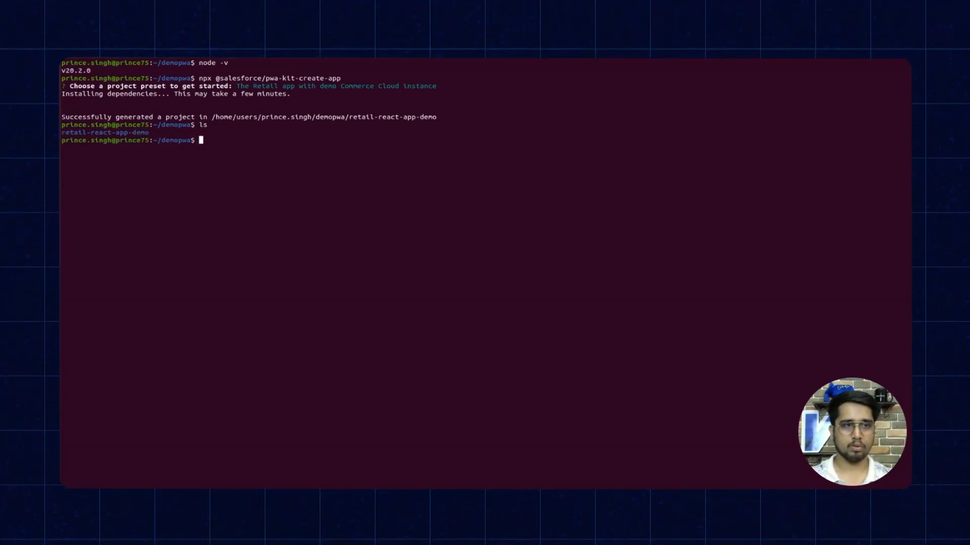
# Step: Change into retail-react-app-demo and run npm start to launch the dev server
pyautogui.write('cd retail-react-app-demo/')
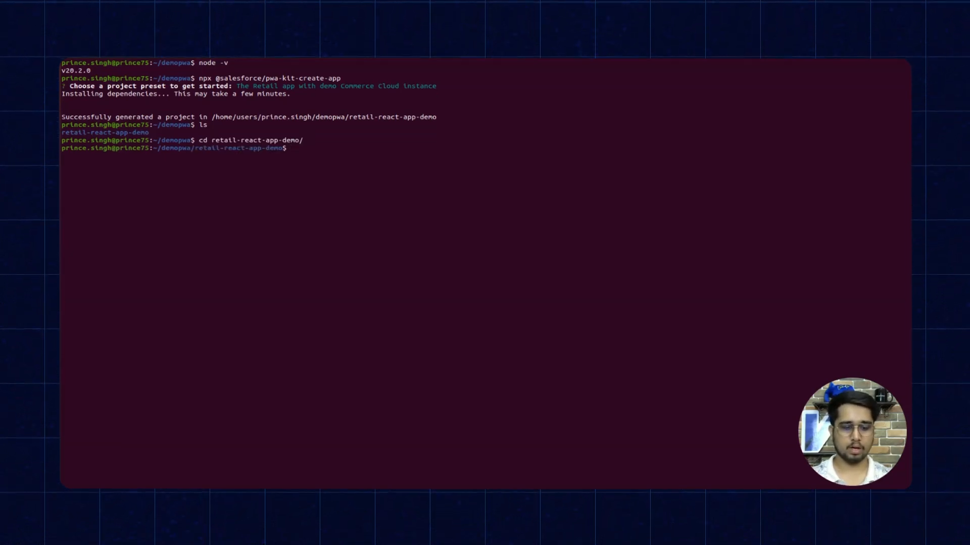
pyautogui.write('npm')
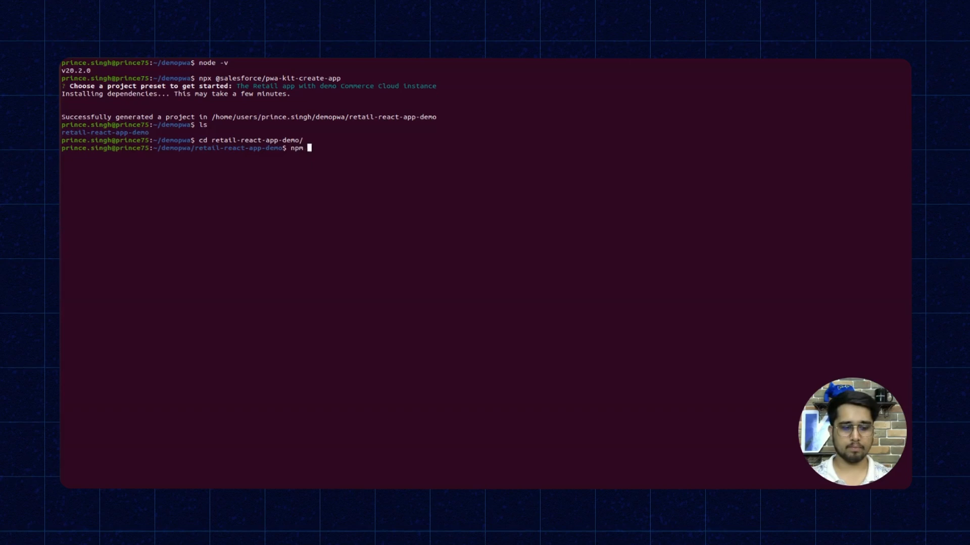
pyautogui.write('st')
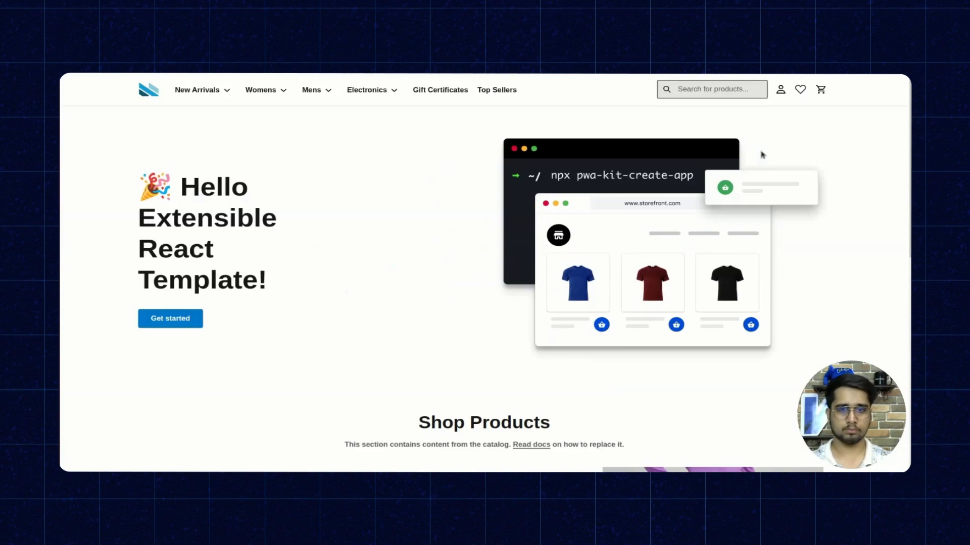
# Step: Scroll down the storefront home page past the Hello Extensible React Template banner
pyautogui.scroll(-3)
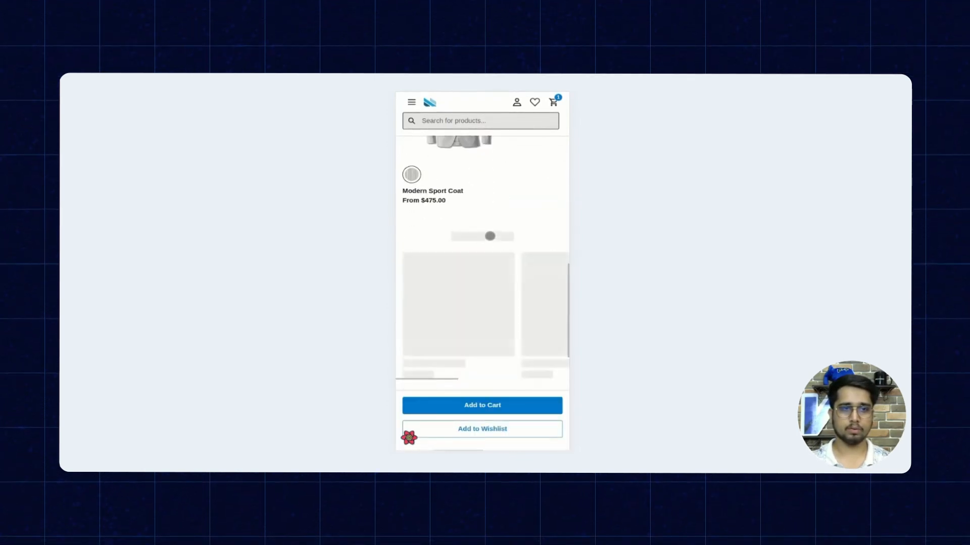
# Step: Scroll the mobile product page showing Brown colour, sizes 28–40 and quantity 1
pyautogui.scroll(-3)
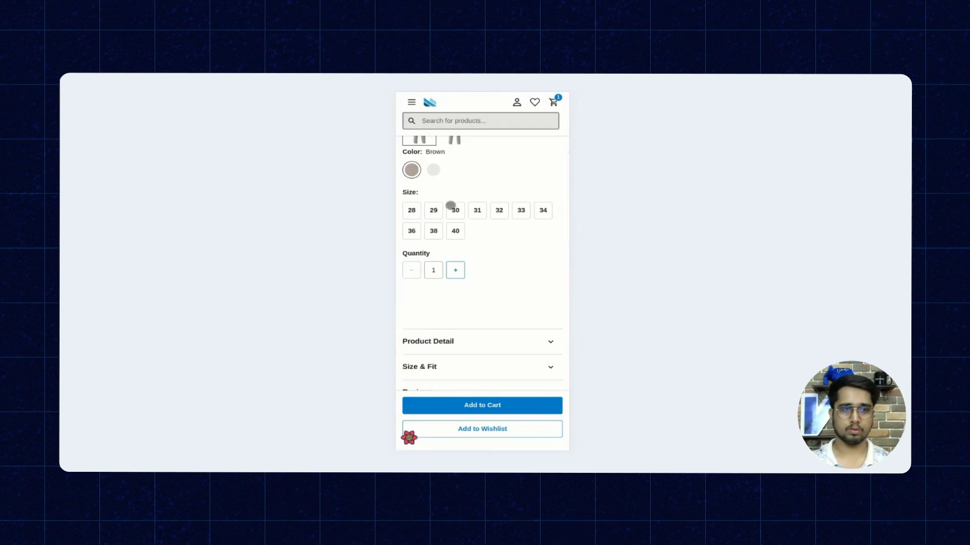